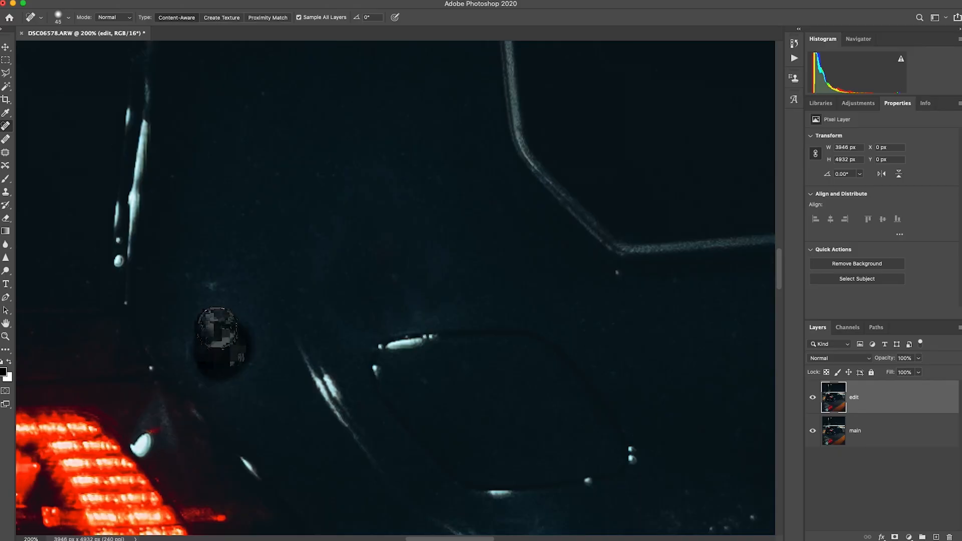
Heal the dark dust blob on the left of the product surface with content-aware spot healing
click(221, 334)
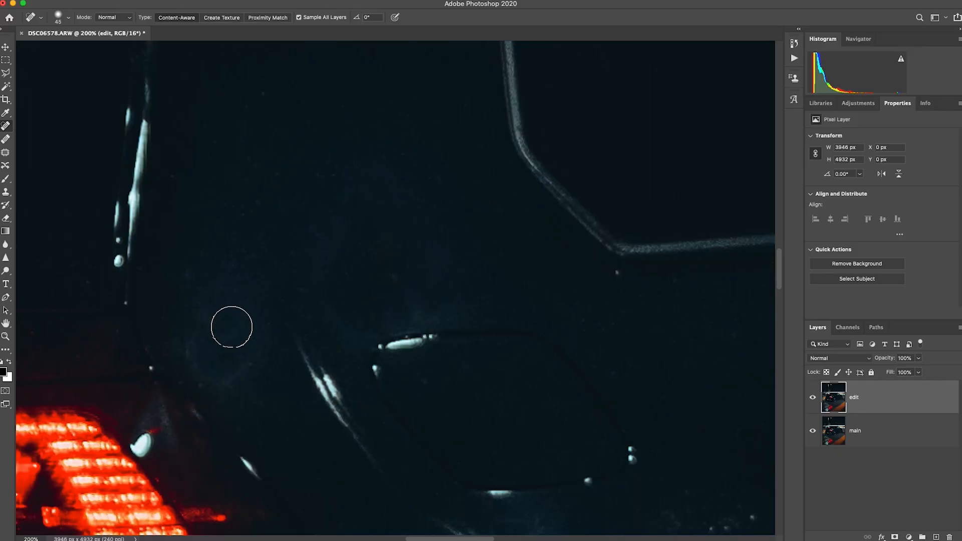